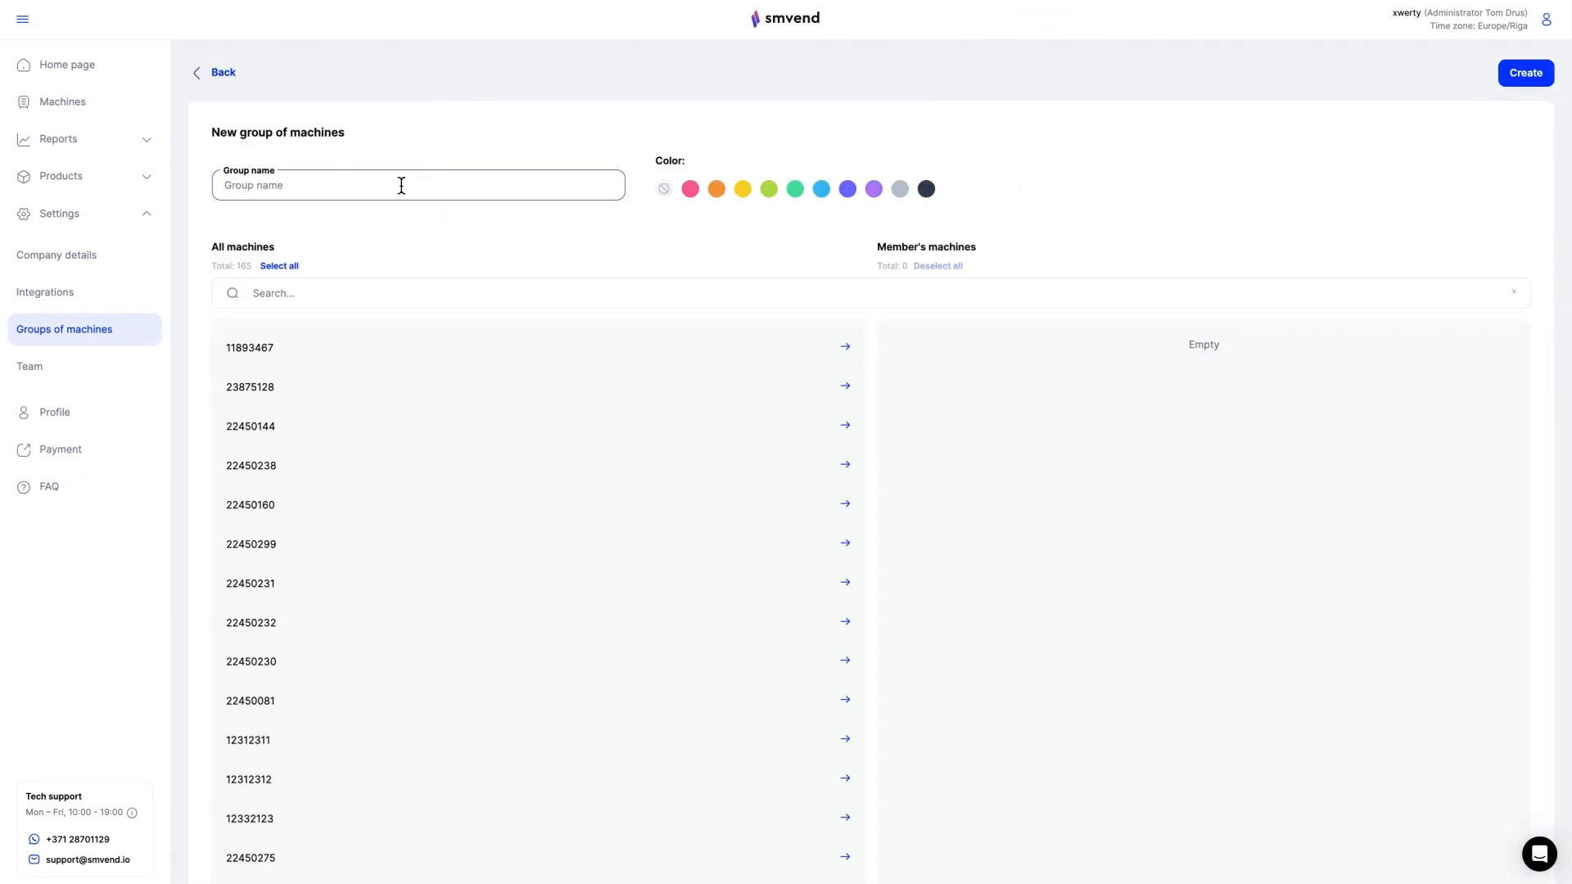
- Filter sales details by 'Group 1' and a date range, then view the 'Get list of sales' docs
text(Group 1)
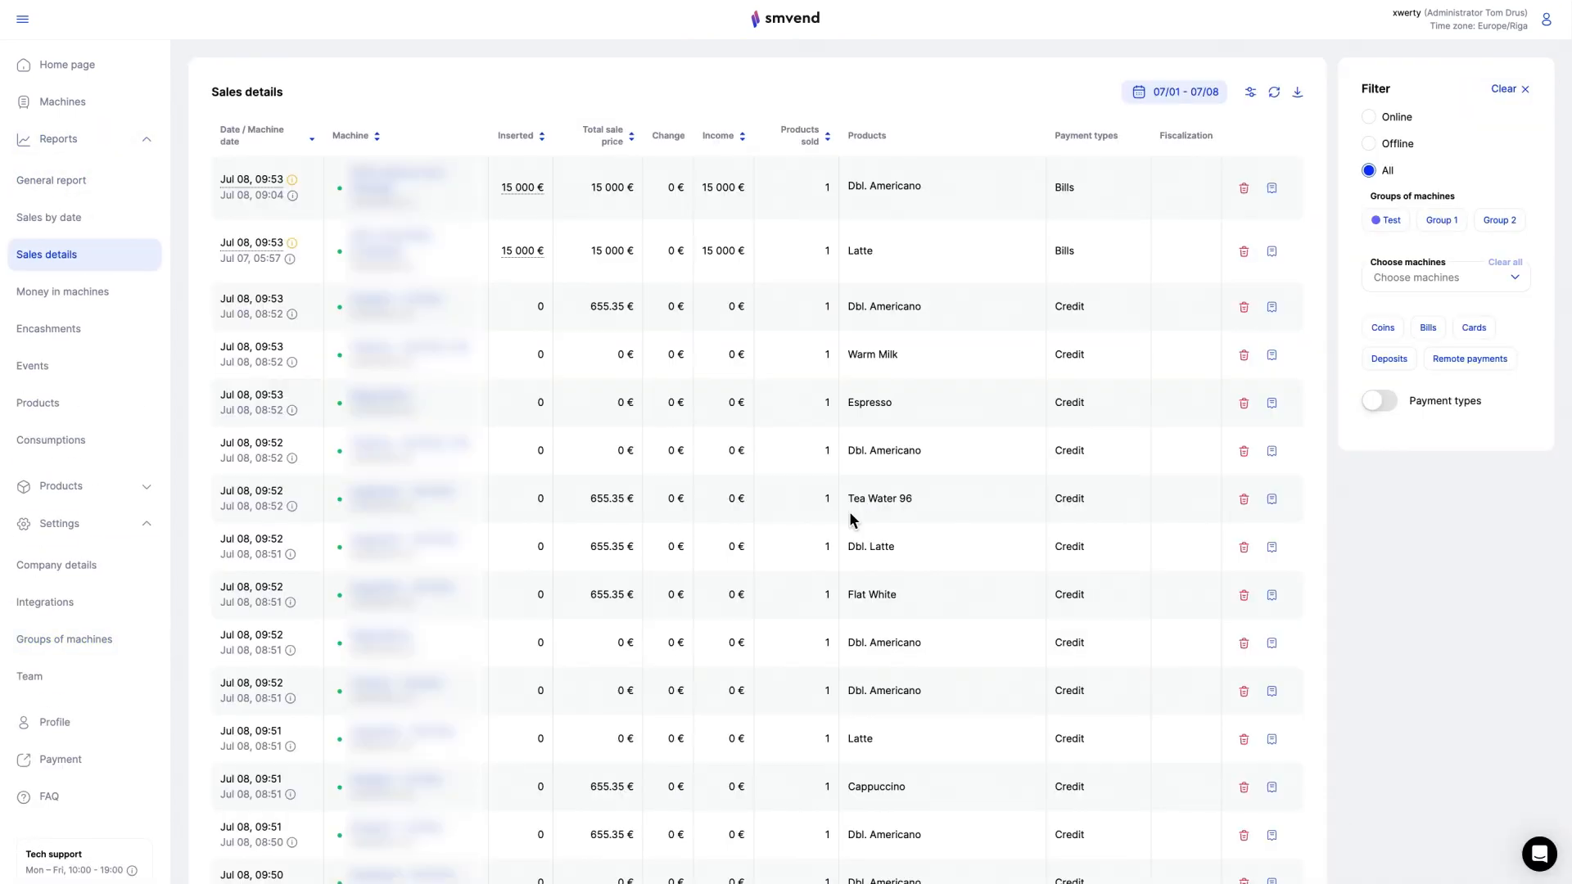
click(1173, 91)
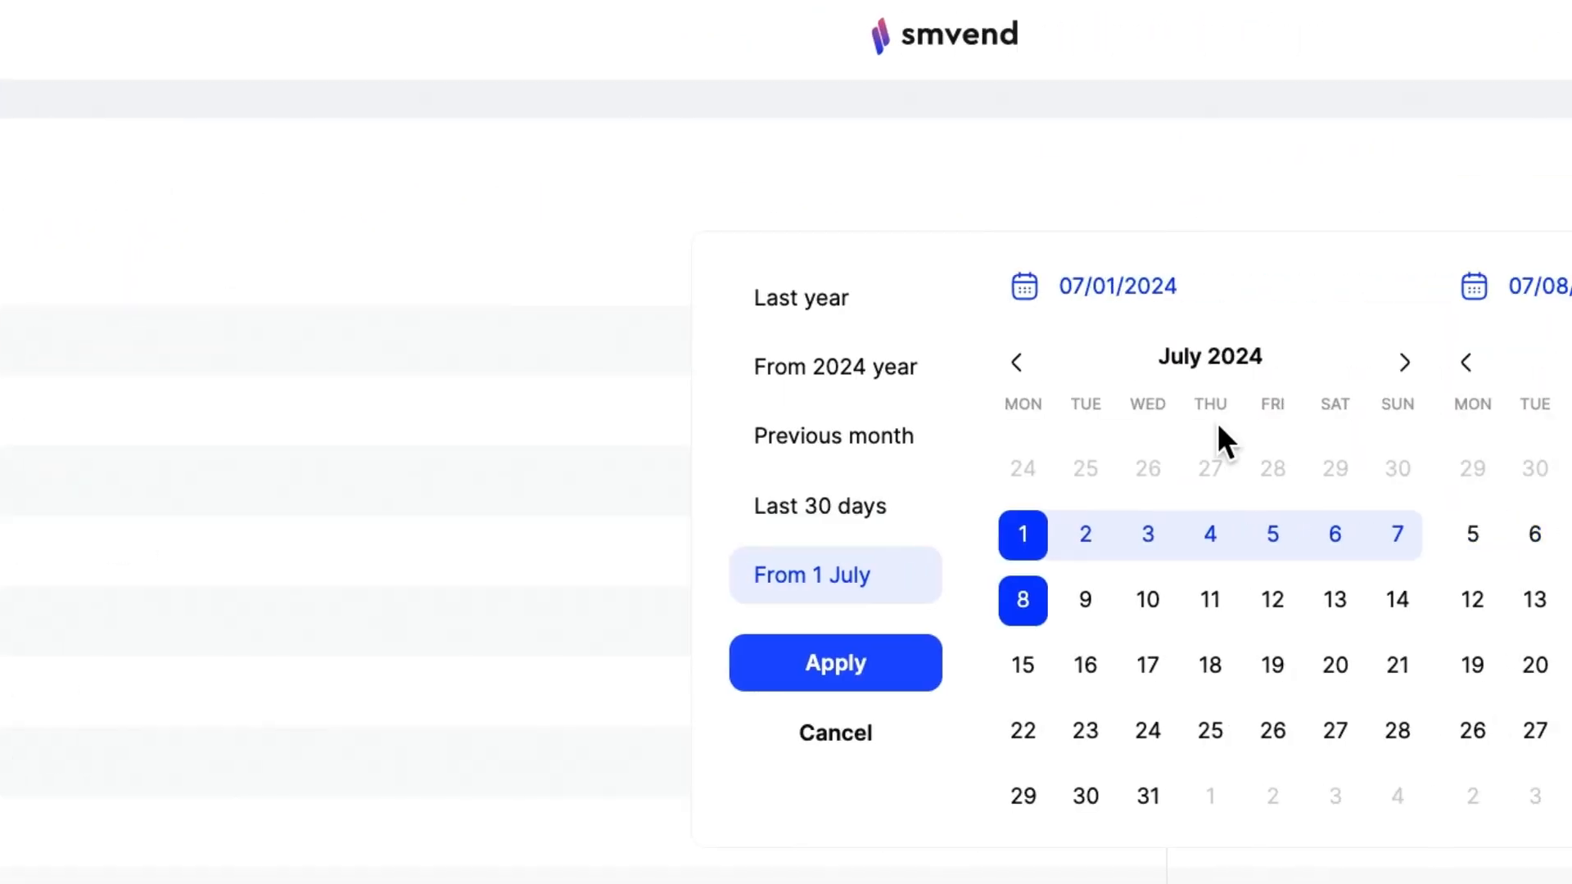
click(835, 663)
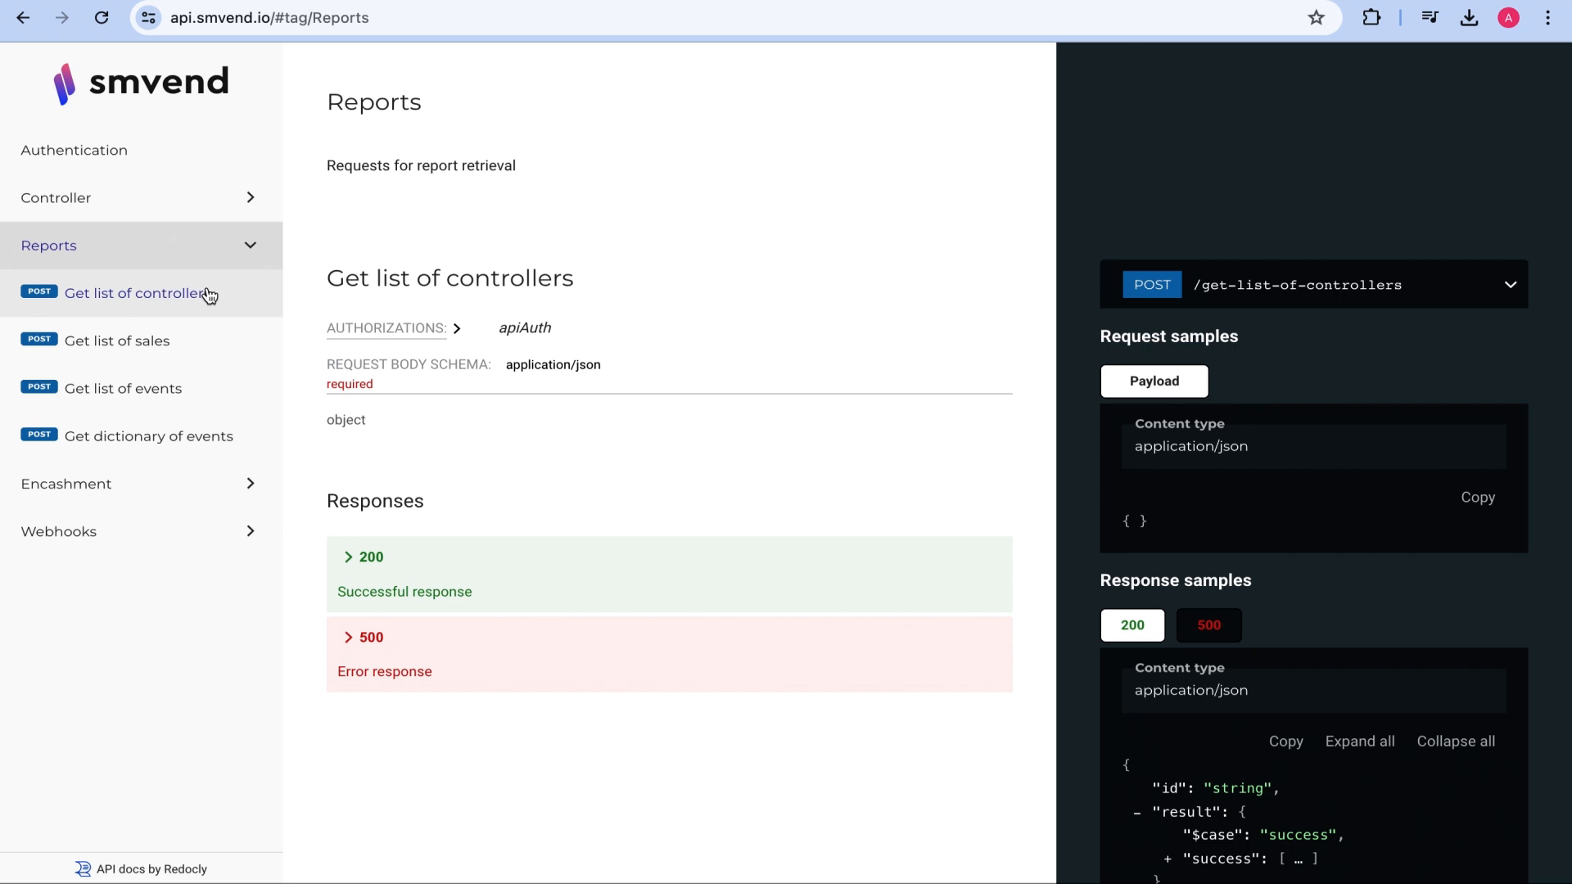
click(117, 340)
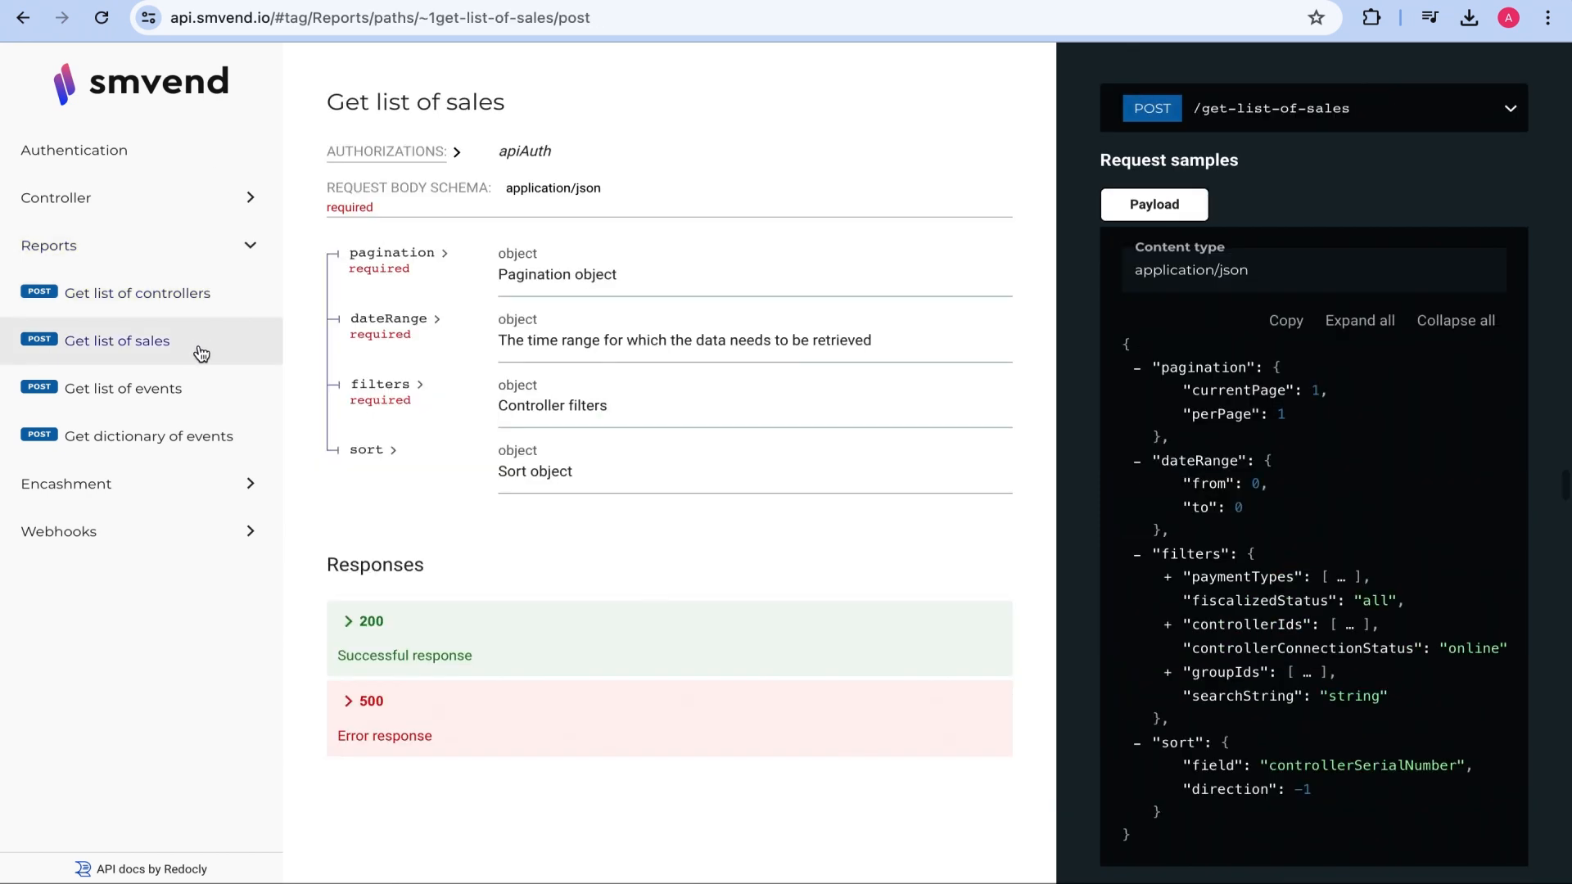